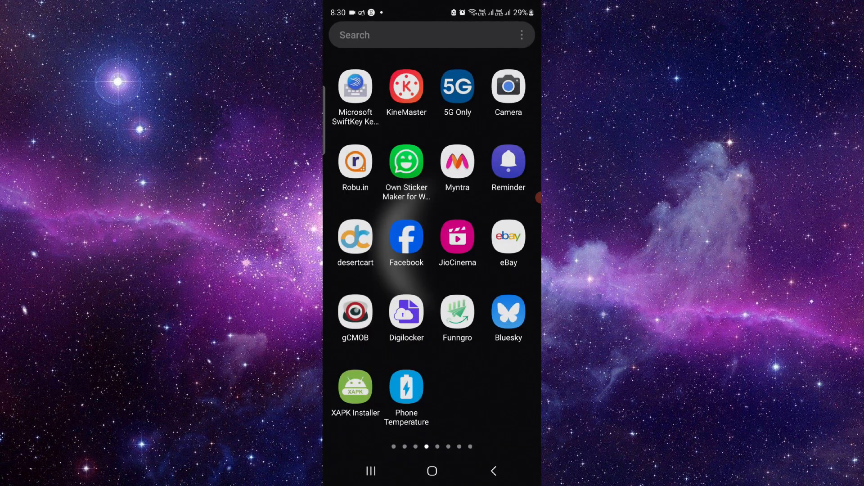
Swipe through the app drawer pages to find and launch PayPal.
{"action": "scroll", "scroll_direction": "left", "scroll_amount": 3}
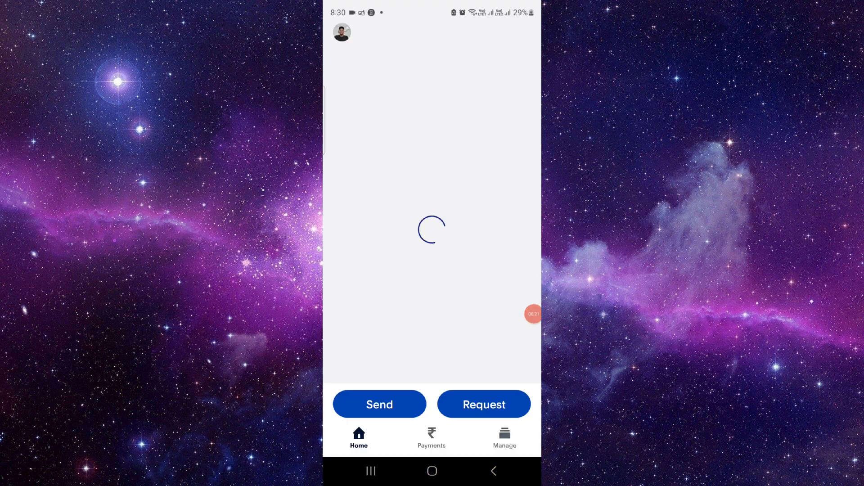
Visit Manage and Payments, then return to Manage and show the Activity tab.
{"action": "left_click", "coordinate": [503, 437]}
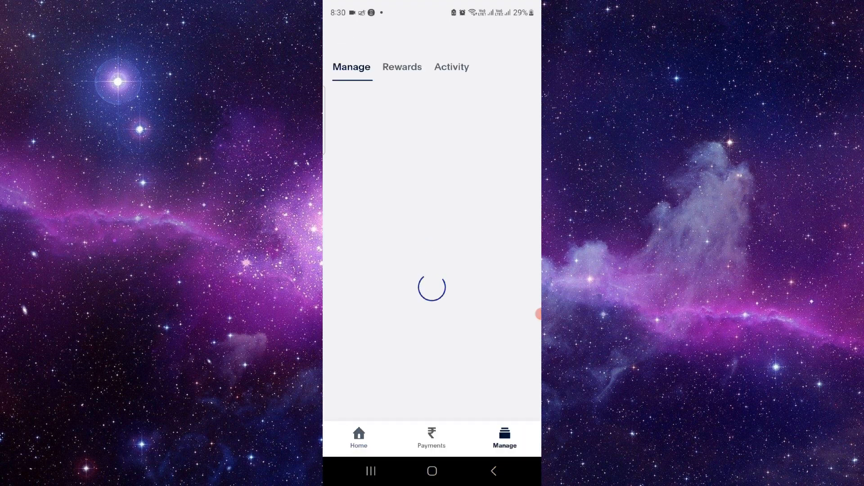
{"action": "left_click", "coordinate": [431, 437]}
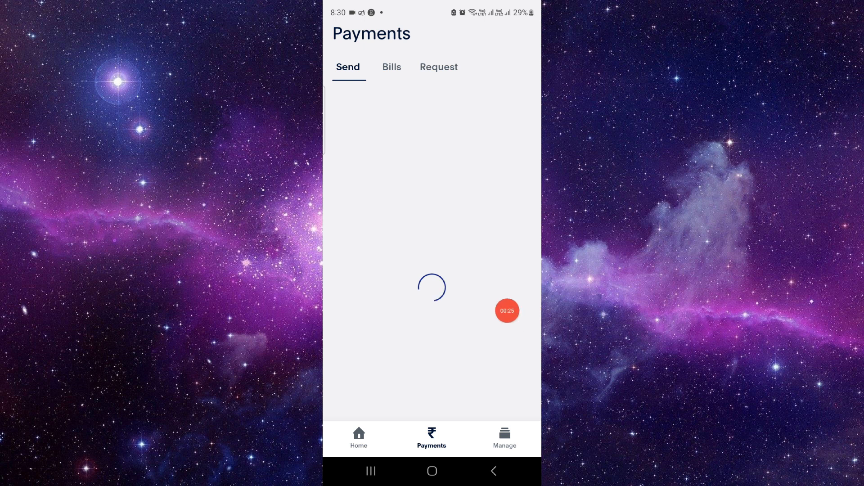
{"action": "left_click", "coordinate": [503, 437]}
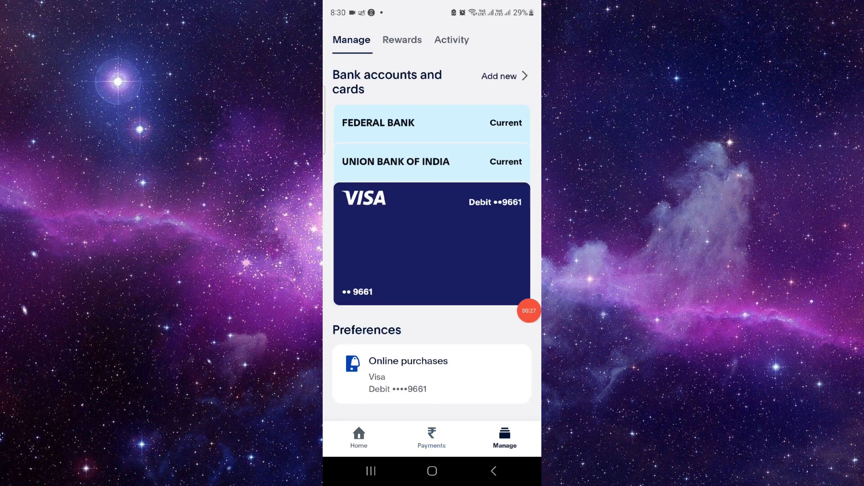
{"action": "left_click", "coordinate": [452, 40]}
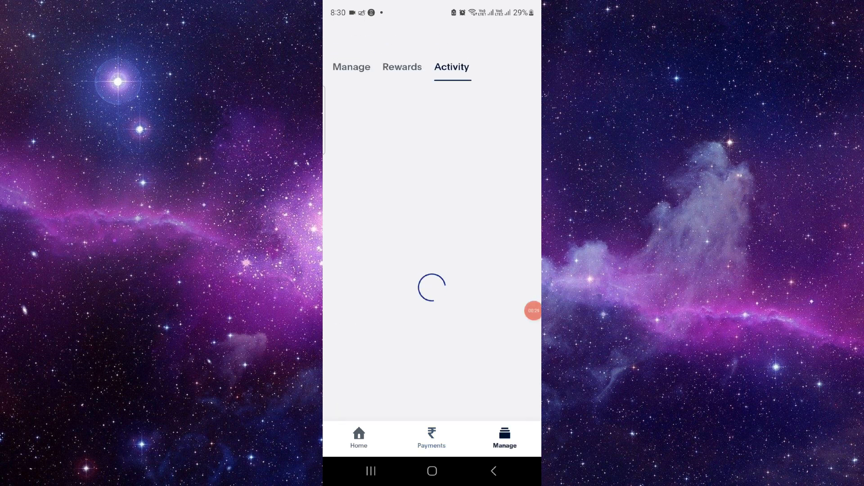